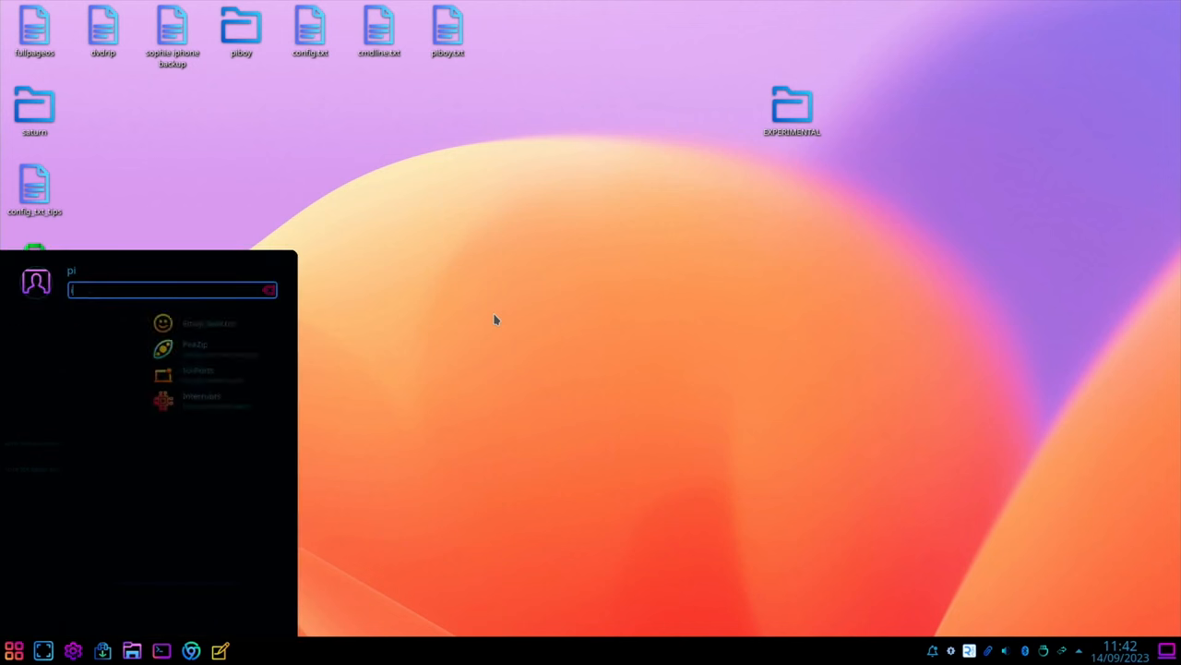
# Search the launcher for 'image' and launch Raspberry Pi Imager.
pyautogui.write('mage')
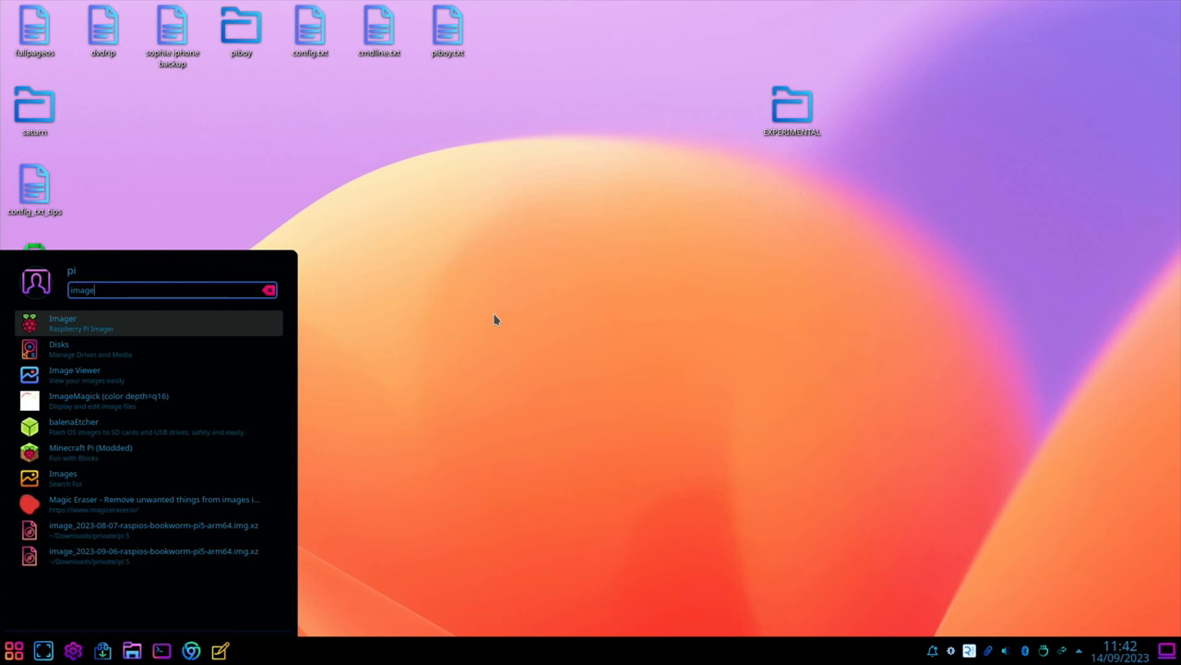
pyautogui.press('Escape')
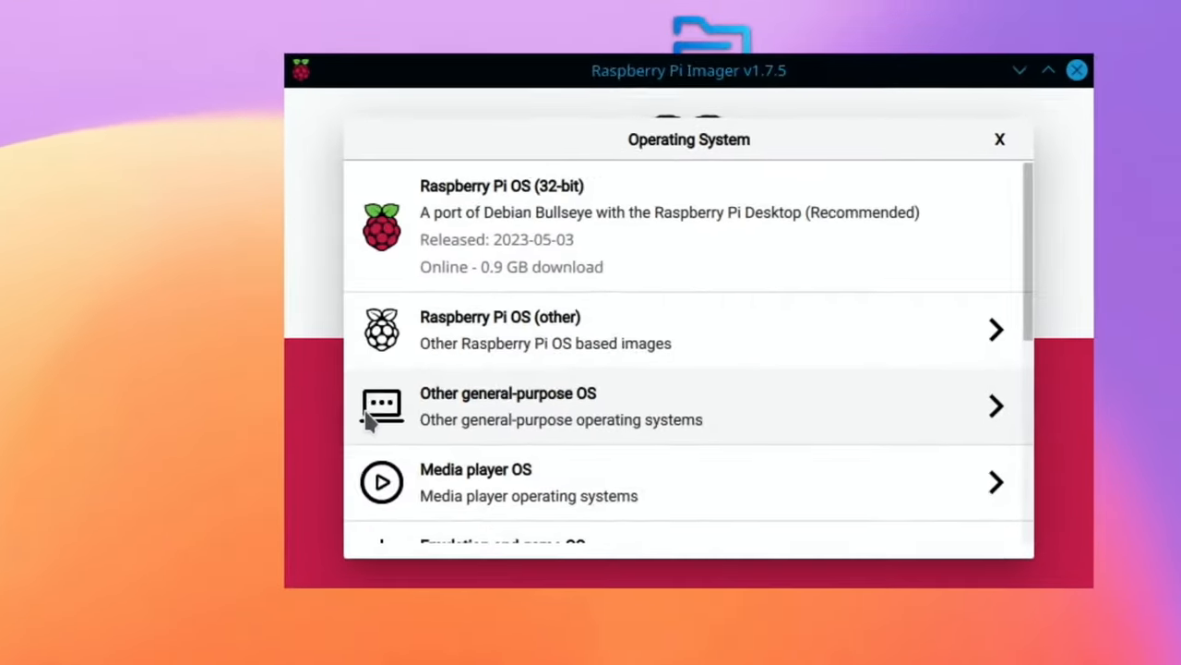
# Scroll the operating system list and open Misc utility images, which lists PINN.
pyautogui.scroll(-3)
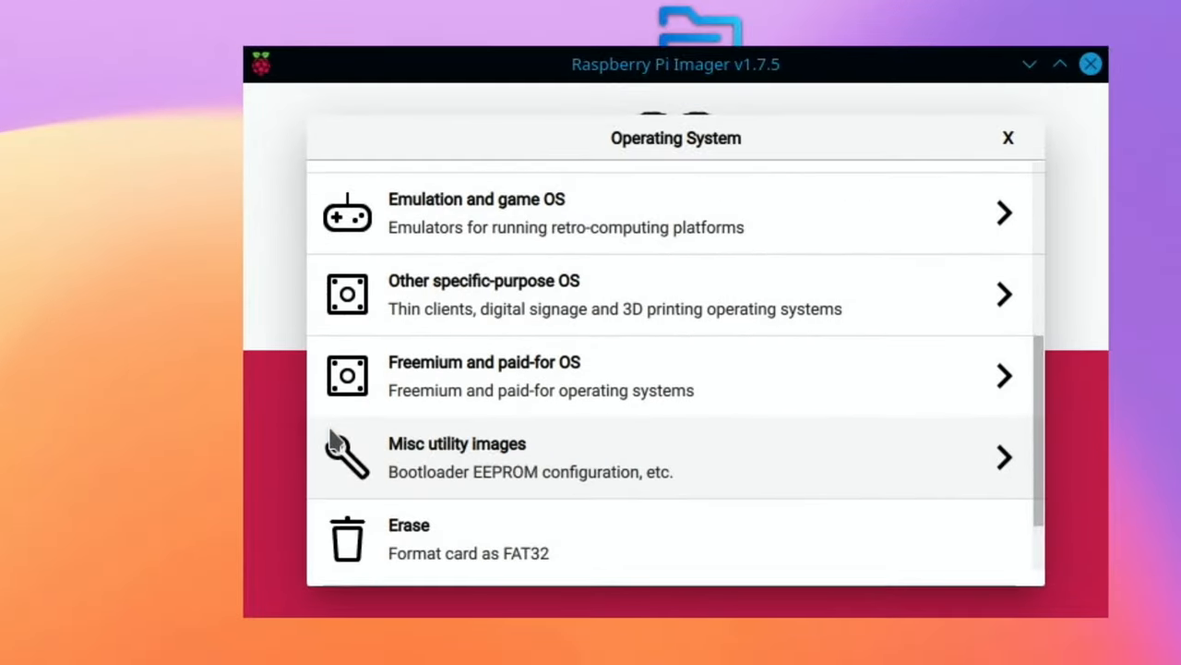
pyautogui.scroll(-3)
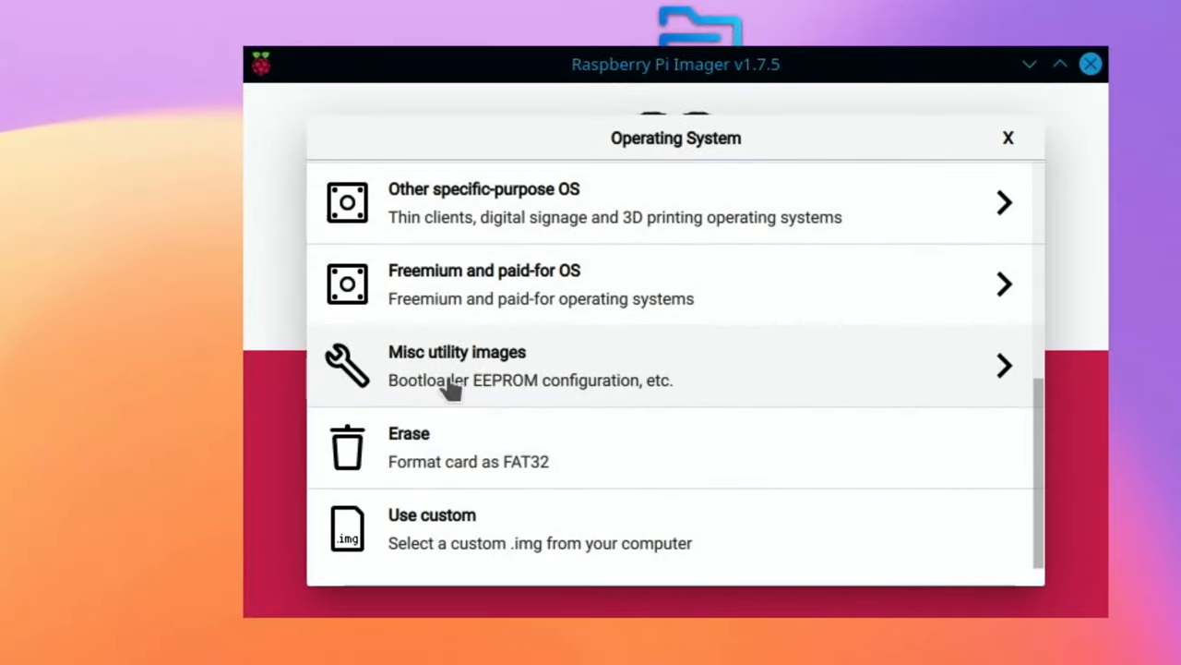
pyautogui.click(457, 364)
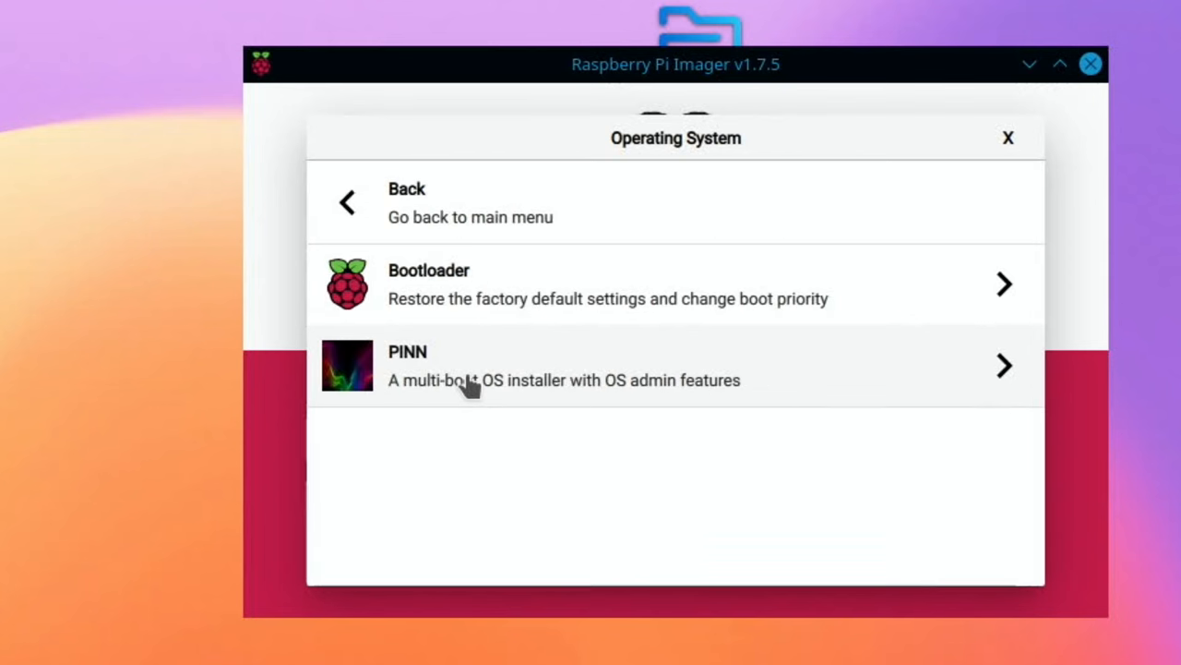
pyautogui.moveTo(429, 383)
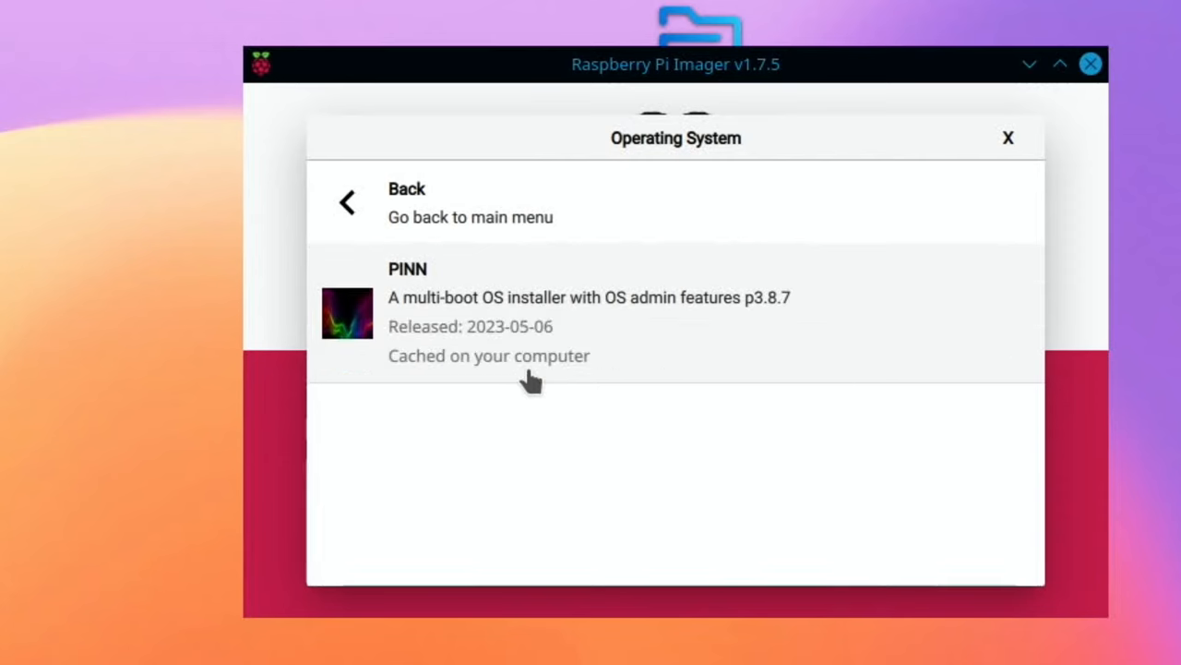
pyautogui.moveTo(443, 360)
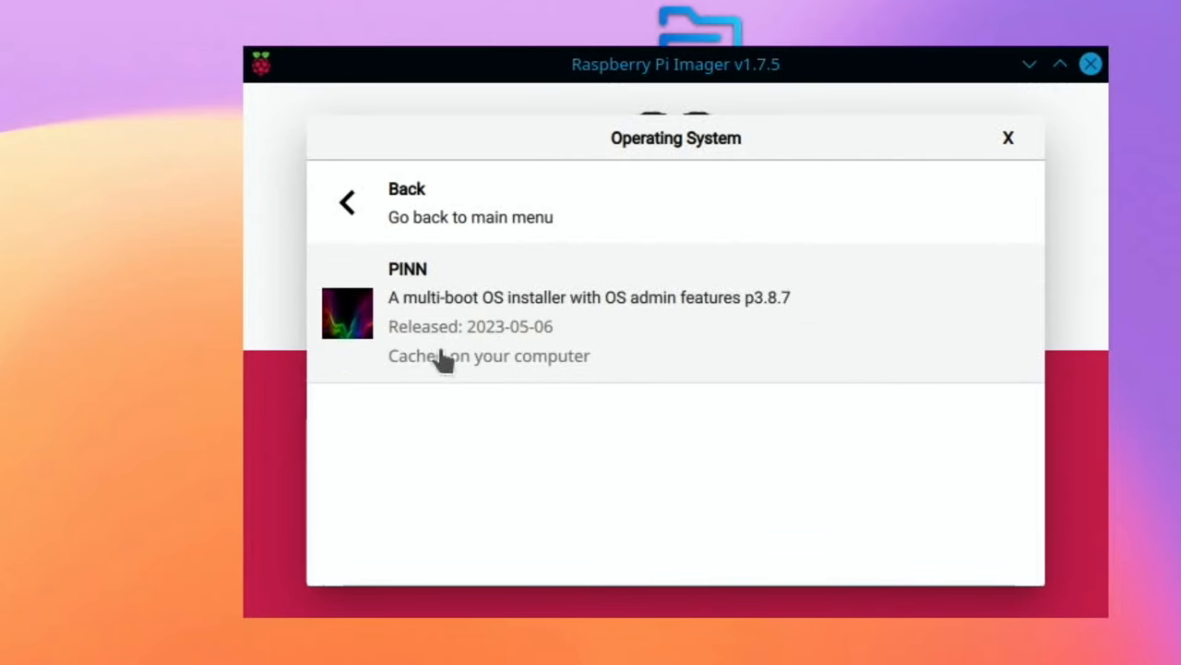
pyautogui.moveTo(480, 323)
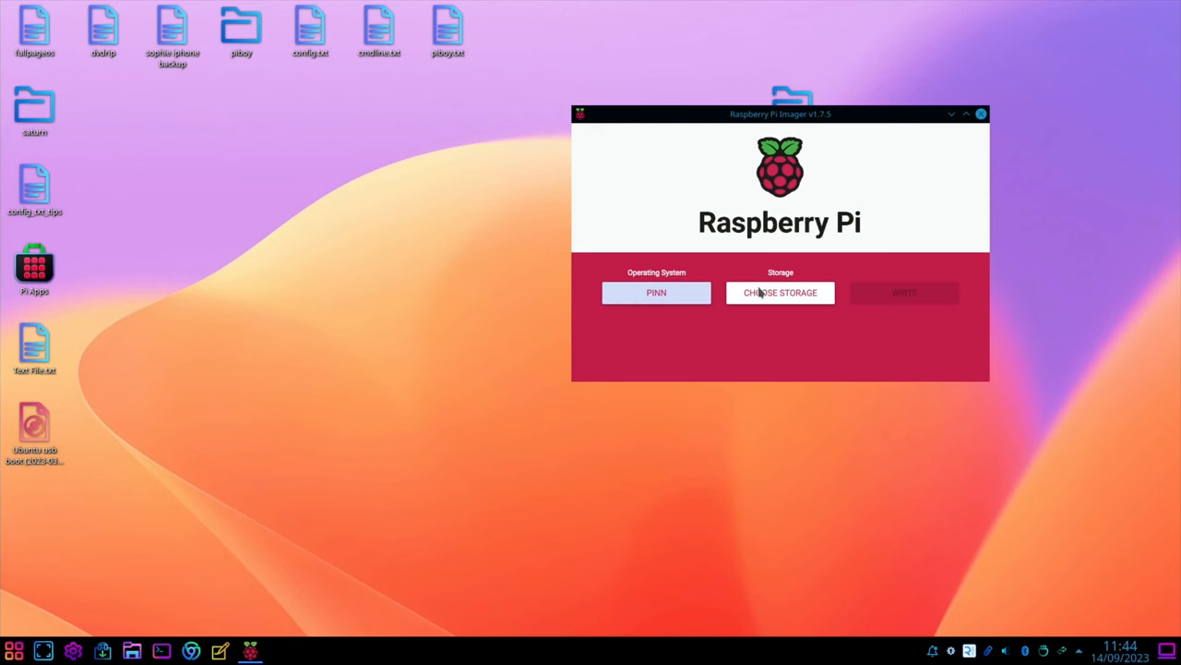
# Choose the Samsung 64.2 GB flash drive as storage and start writing PINN.
pyautogui.click(780, 292)
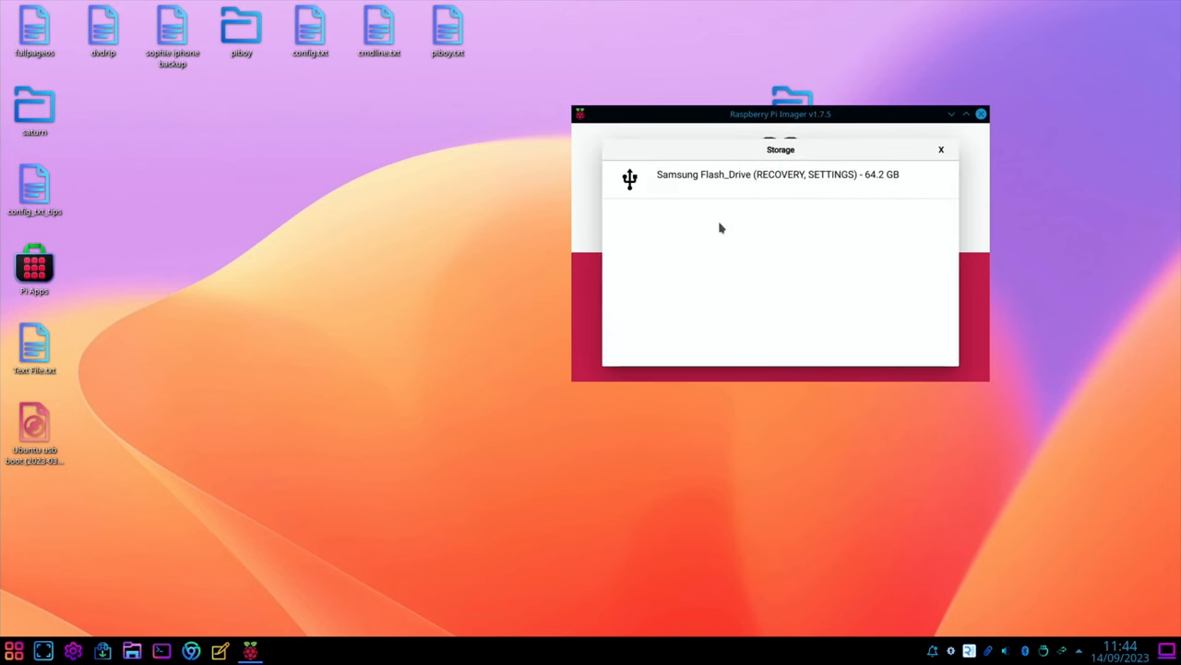
pyautogui.click(777, 174)
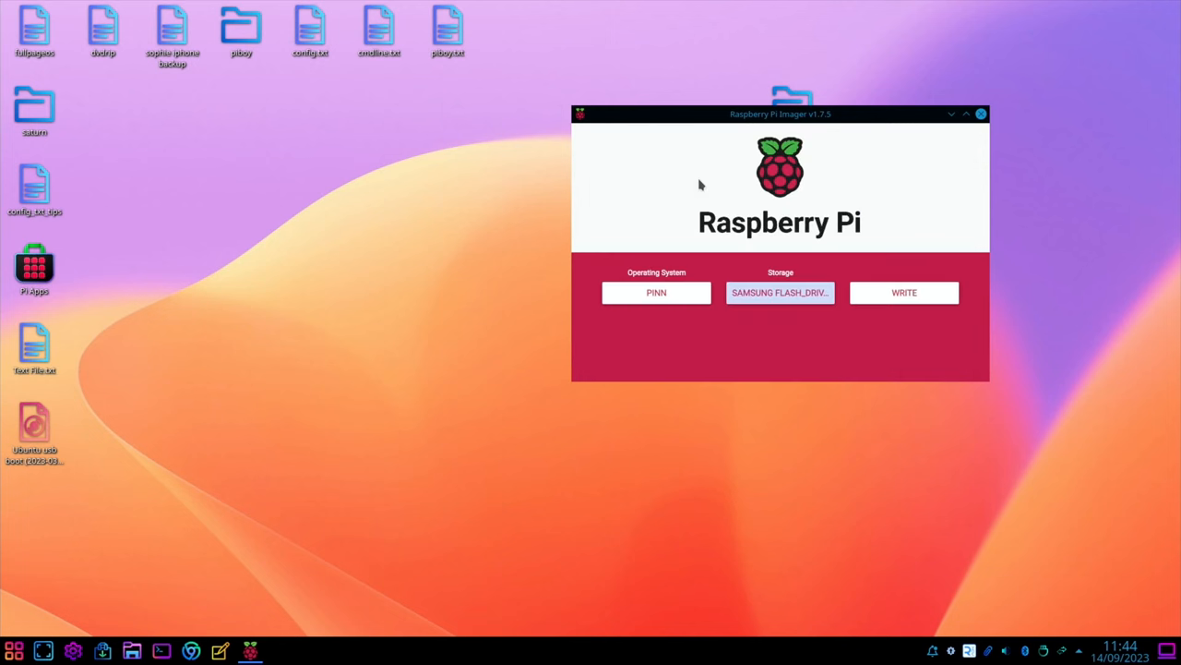
pyautogui.click(904, 292)
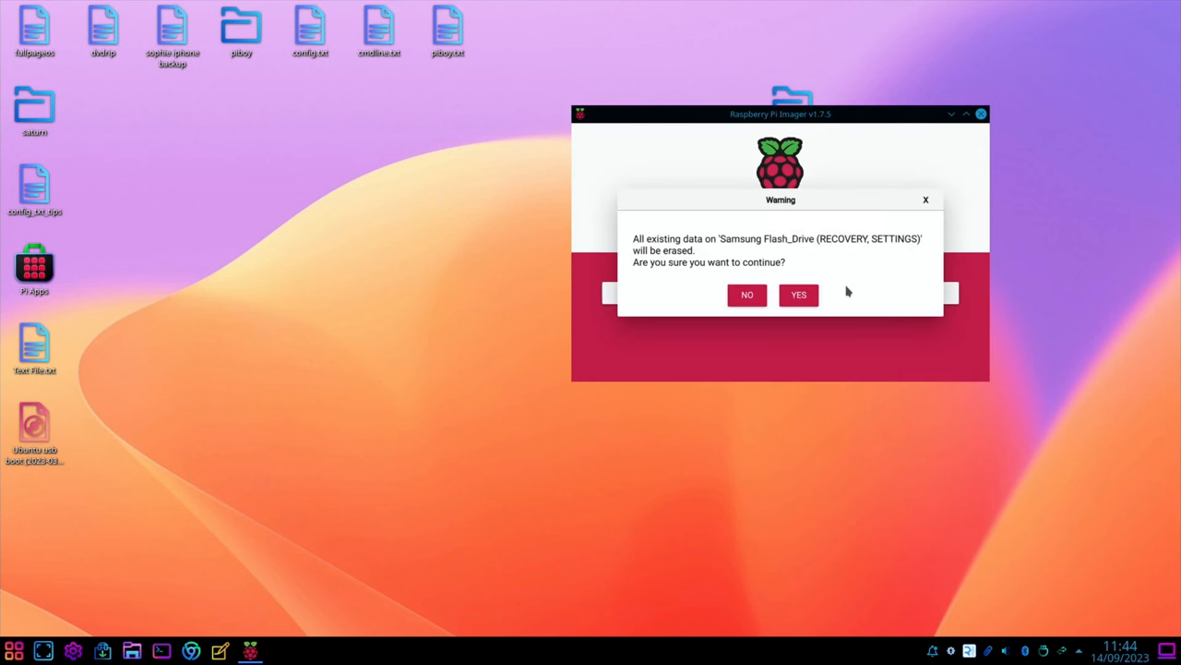
# Confirm erasing the drive, authorise access, dismiss the success message, and close Imager.
pyautogui.click(798, 294)
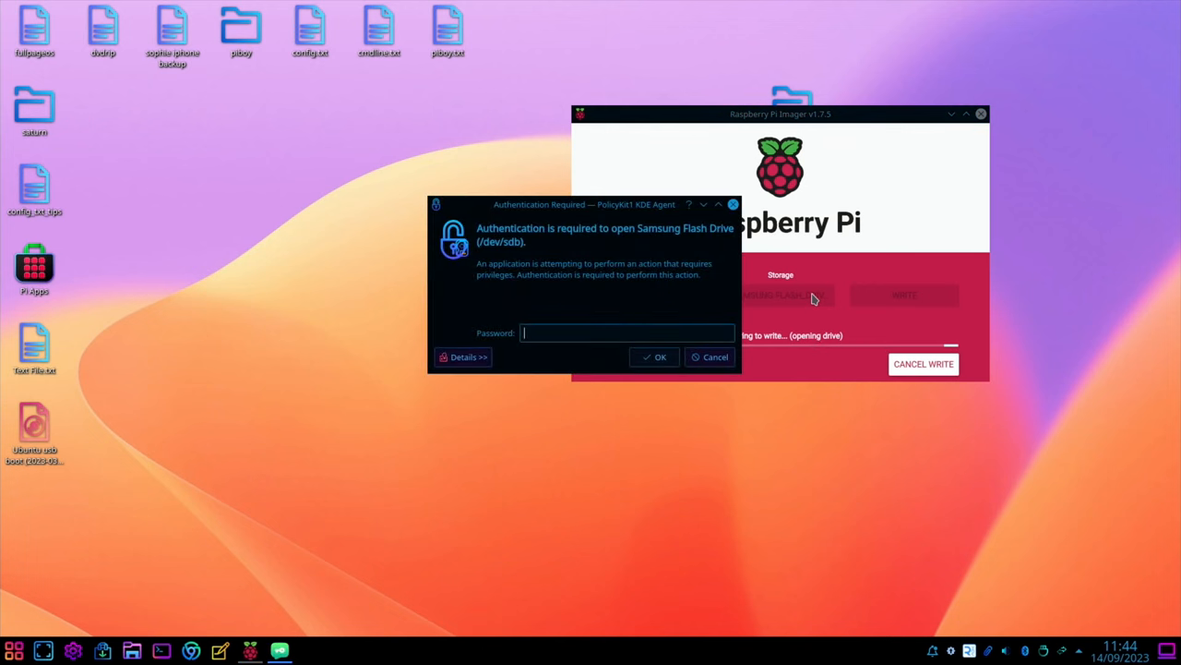
pyautogui.click(659, 356)
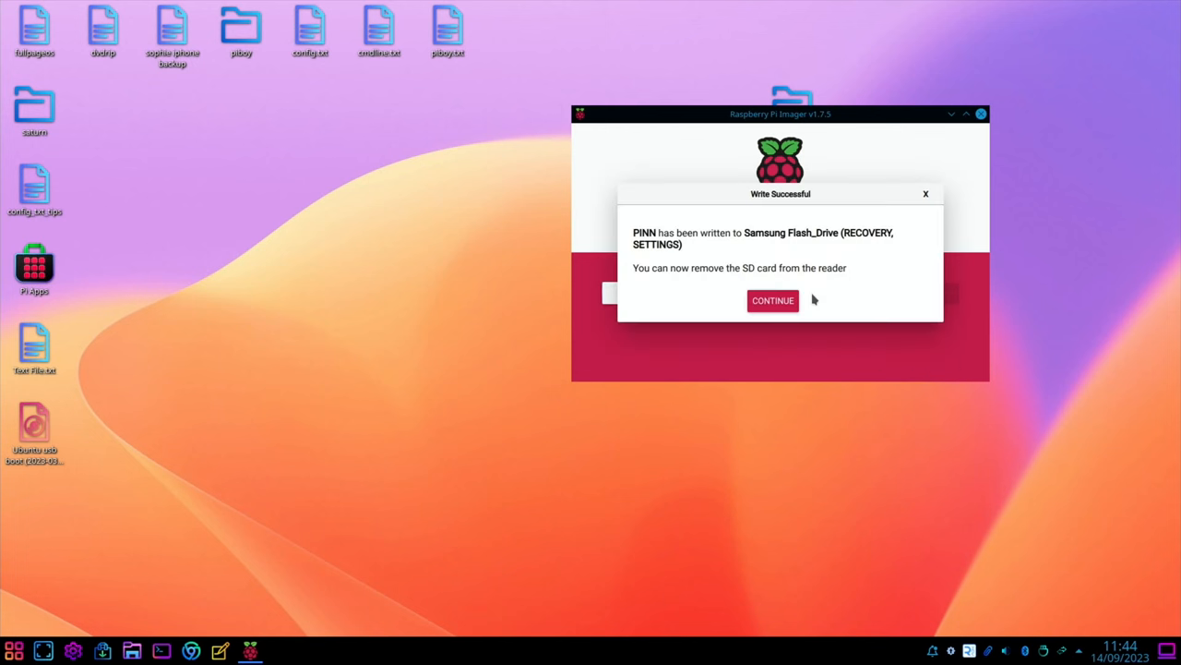
pyautogui.click(772, 300)
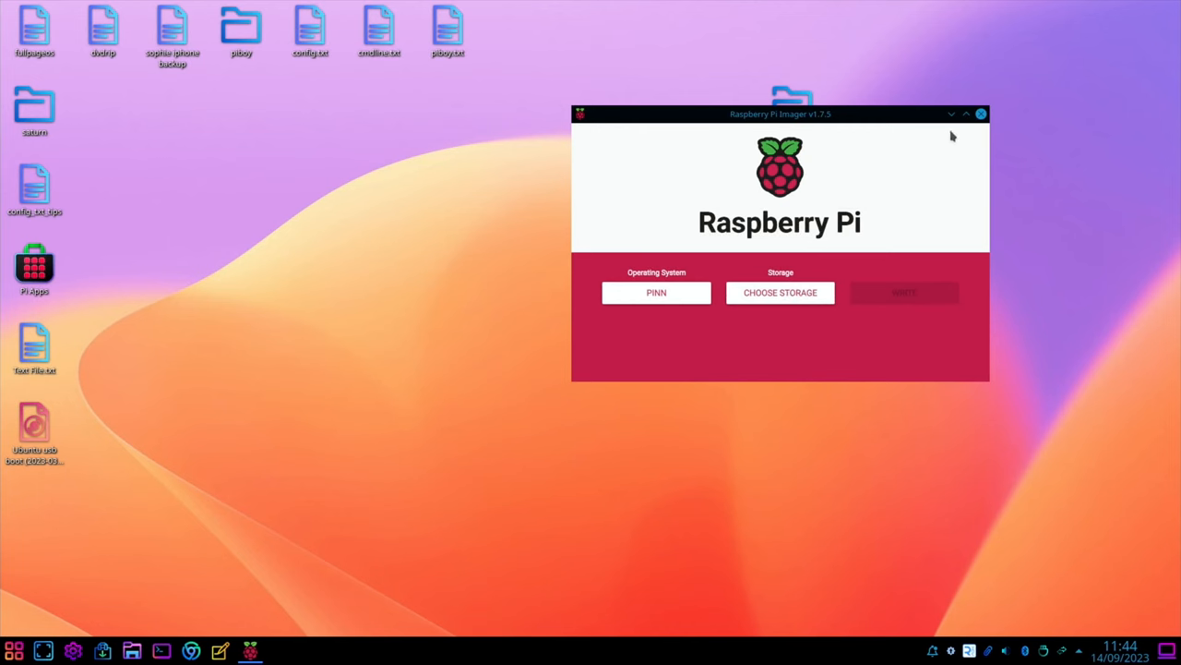
pyautogui.click(981, 113)
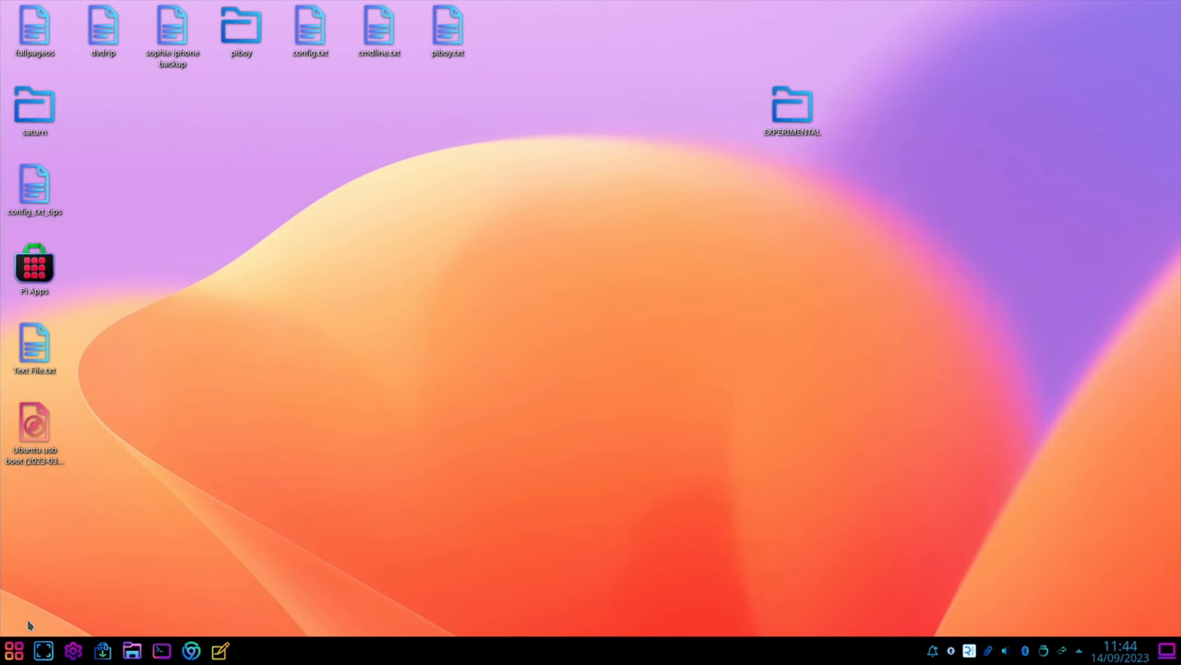